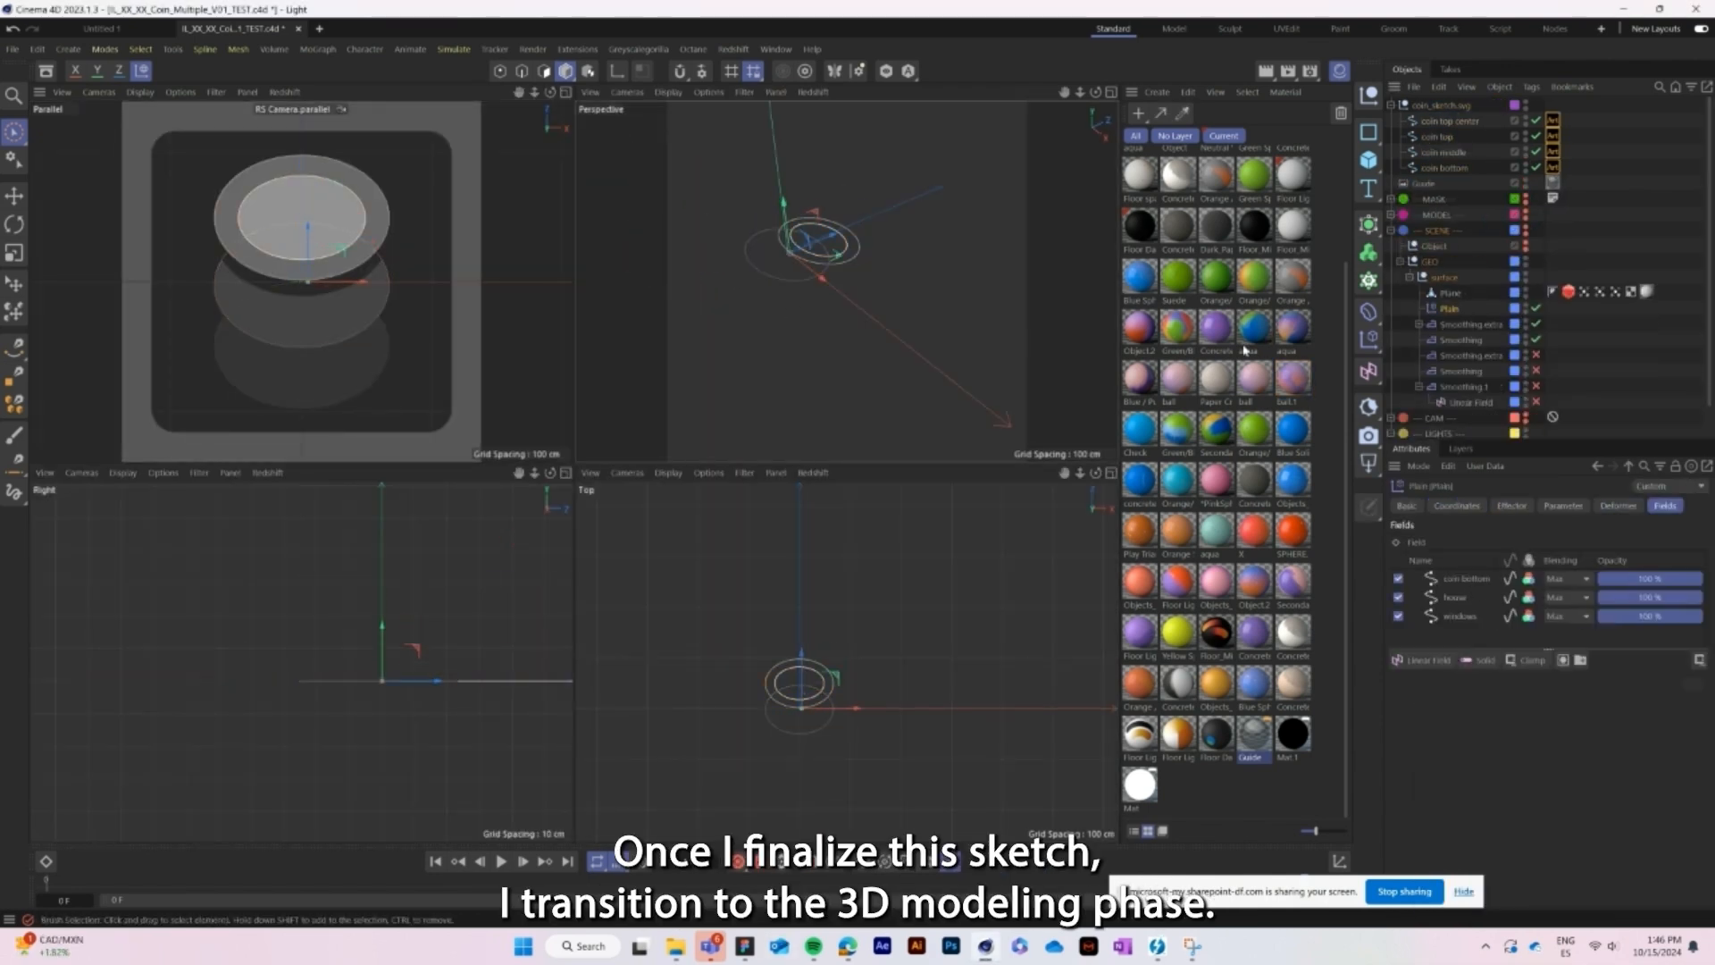
Close the material browser to reveal the coin model with its scooped hollows.
left_click(1442, 168)
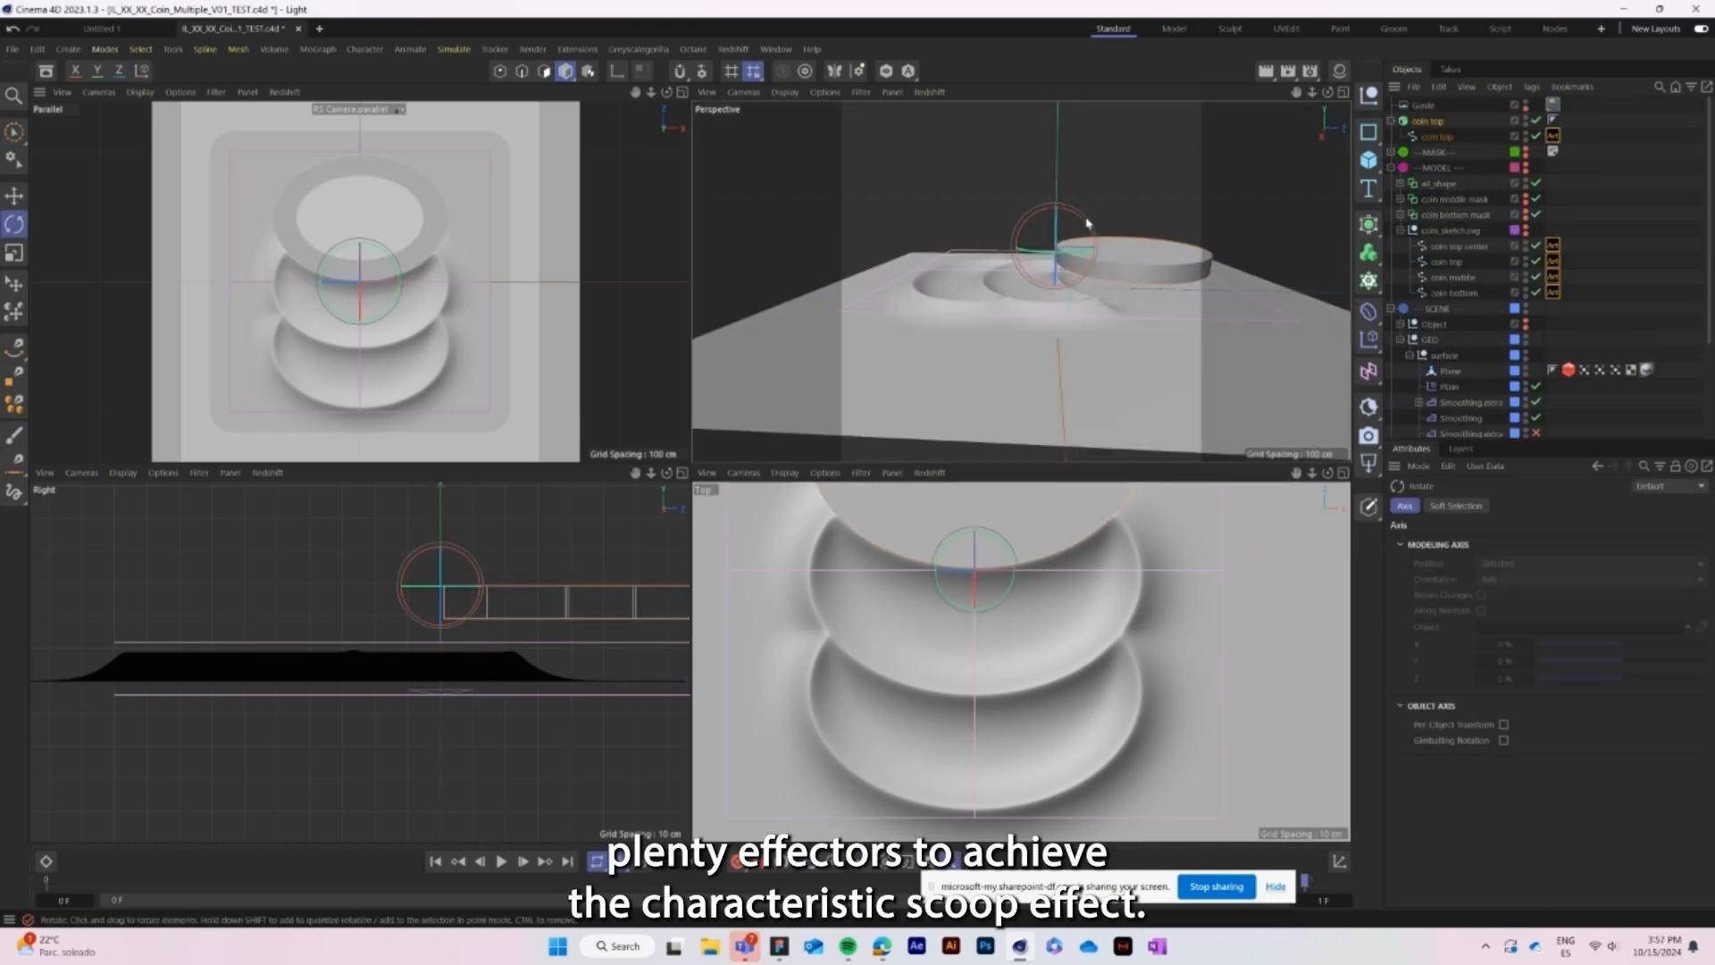
left_click_drag(1088, 224, 1088, 169)
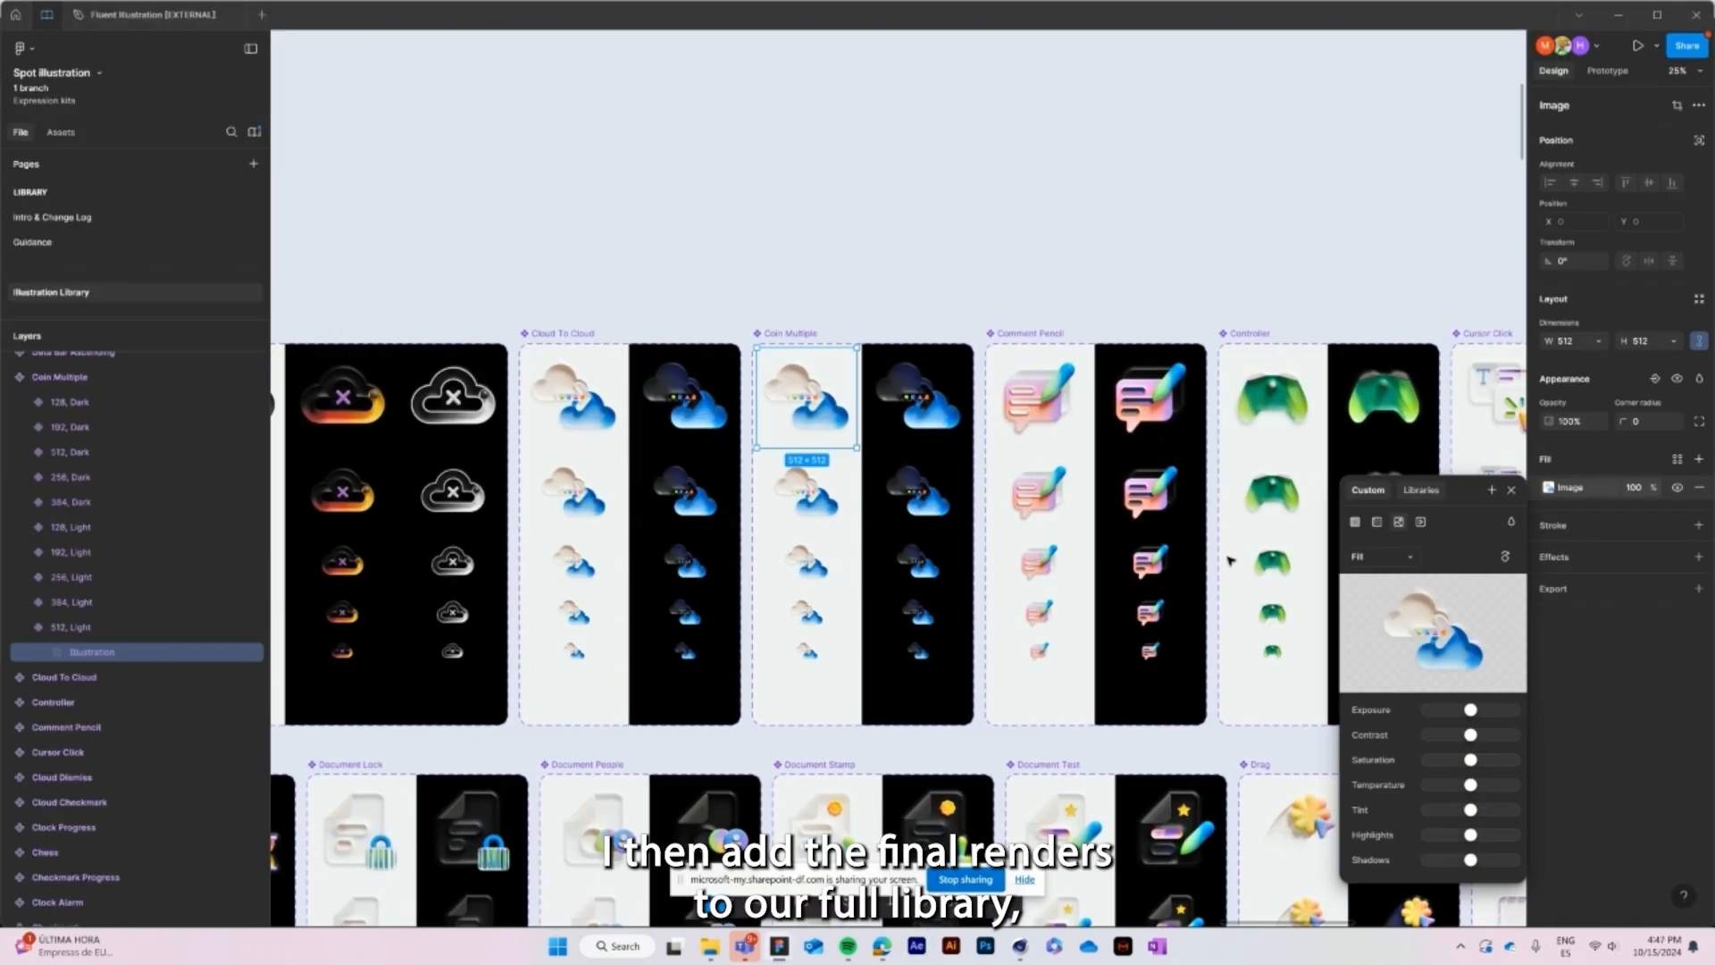
Choose to upload a replacement image for 256 Light from the computer.
left_click(1432, 633)
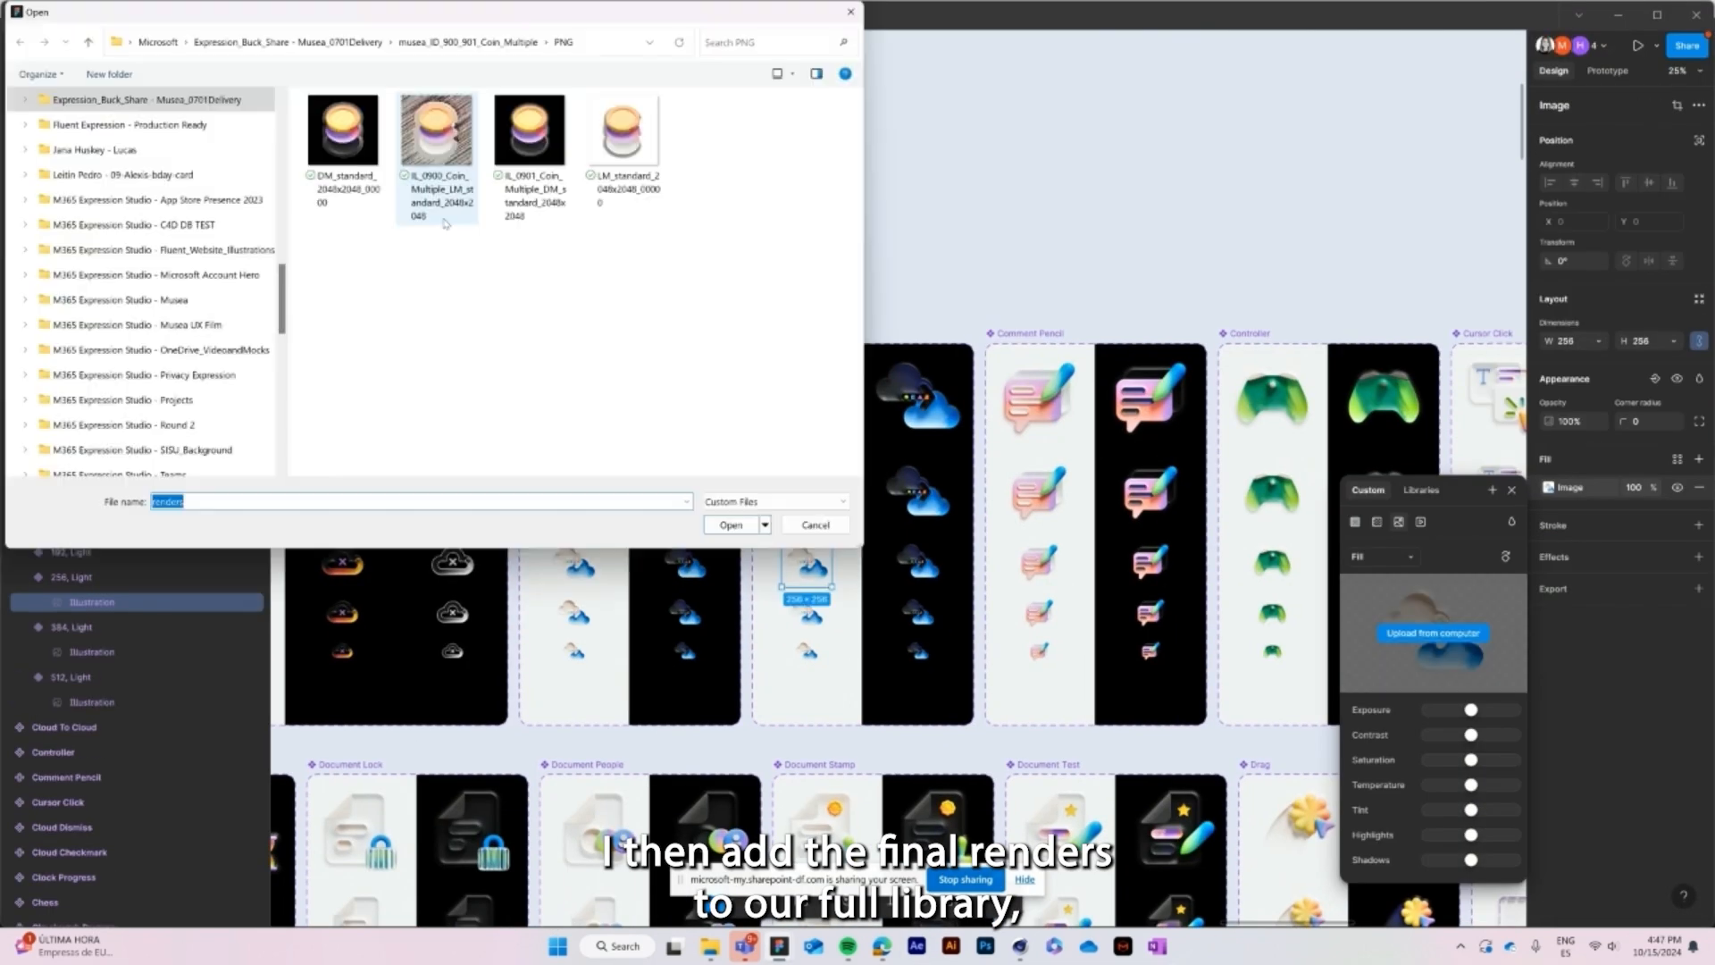